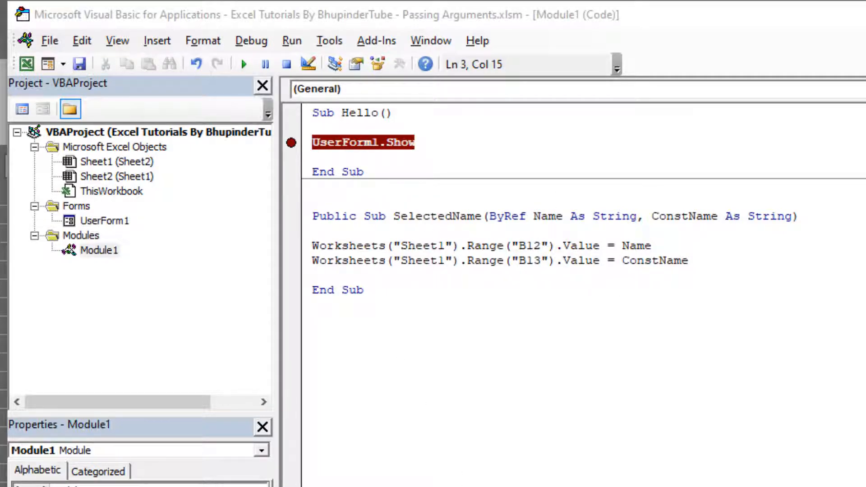
pyautogui.moveTo(535, 376)
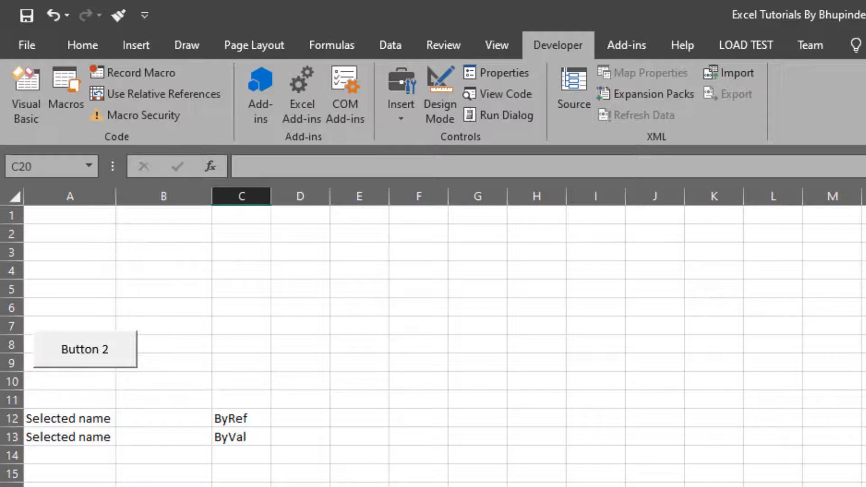
# Step: Highlight ByRef, Name and ConstName in the SelectedName signature, then return to the worksheet
pyautogui.click(162, 483)
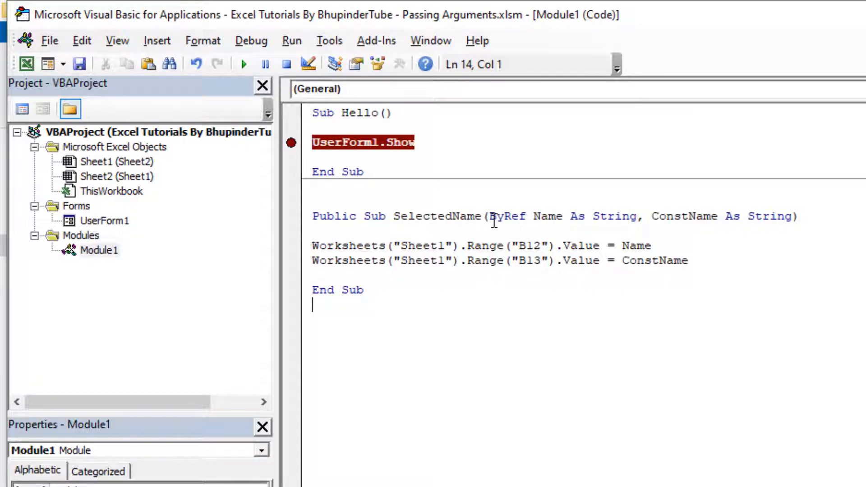
pyautogui.moveTo(778, 211)
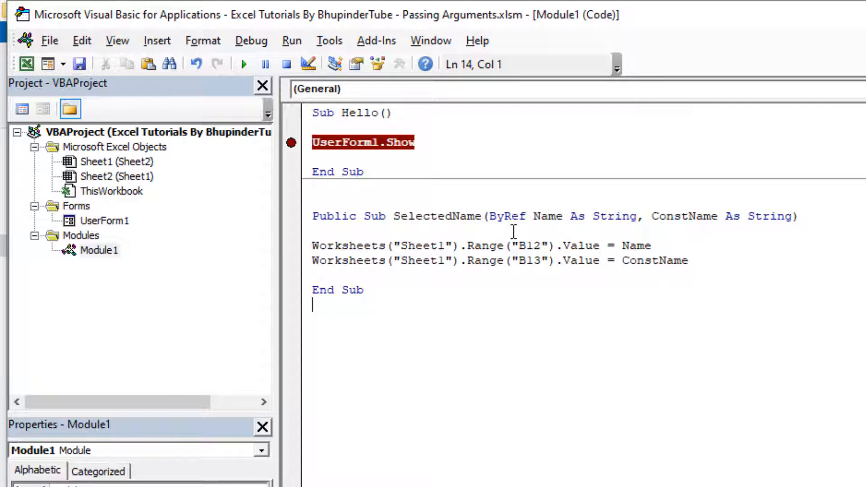
pyautogui.moveTo(500, 216)
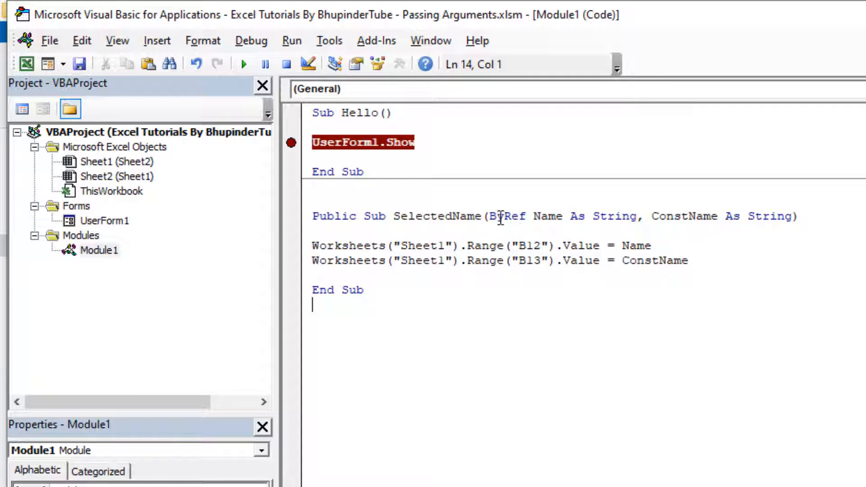
pyautogui.doubleClick(506, 216)
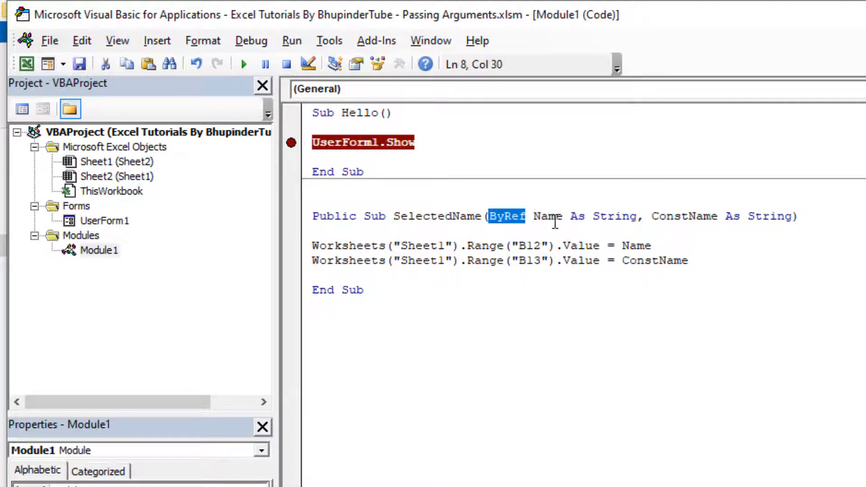
pyautogui.doubleClick(547, 216)
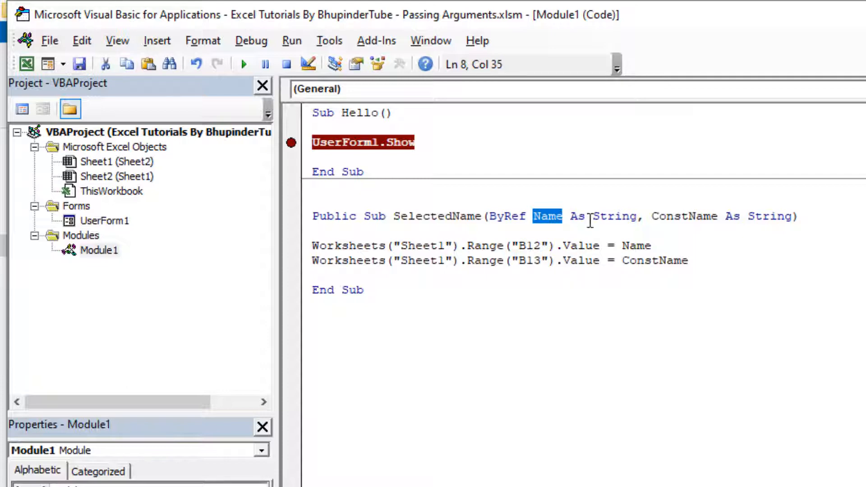
pyautogui.click(605, 215)
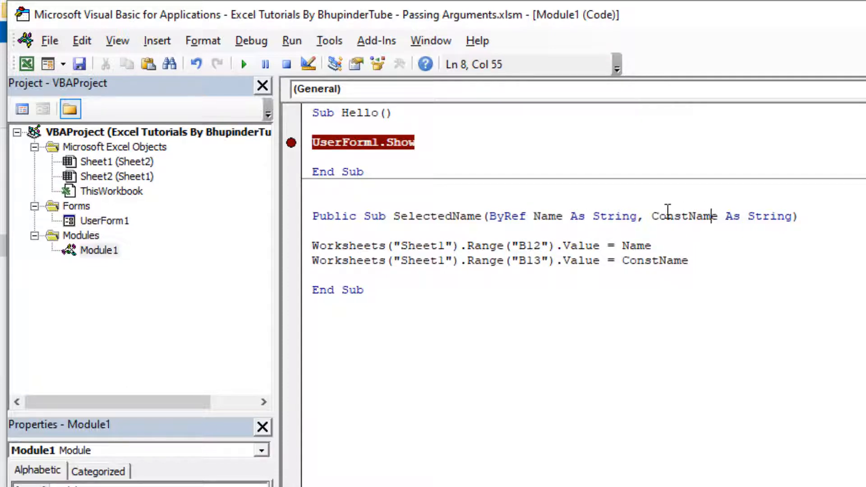
pyautogui.moveTo(688, 229)
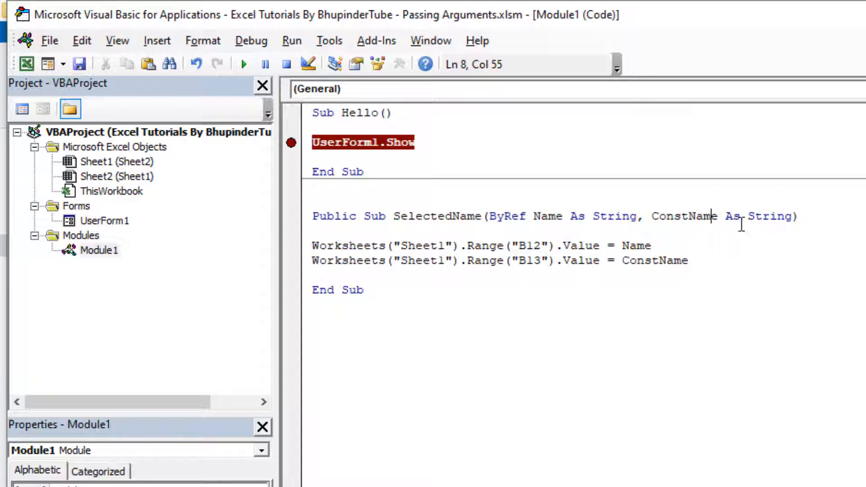
pyautogui.click(651, 246)
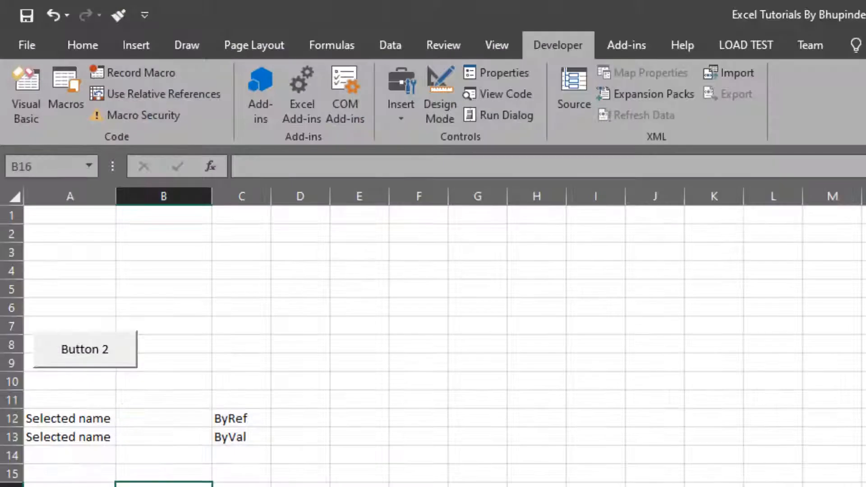
# Step: Run the Hello macro from the code window and step through UserForm_Initialize with F8
pyautogui.click(163, 436)
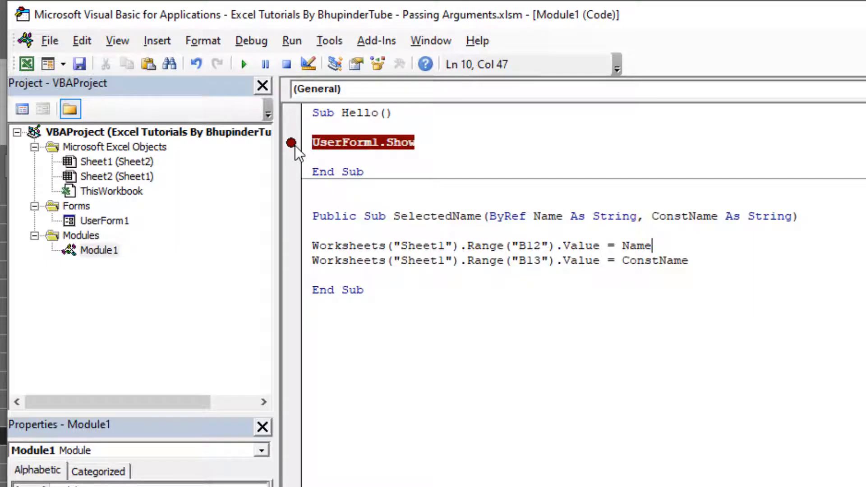
pyautogui.moveTo(381, 148)
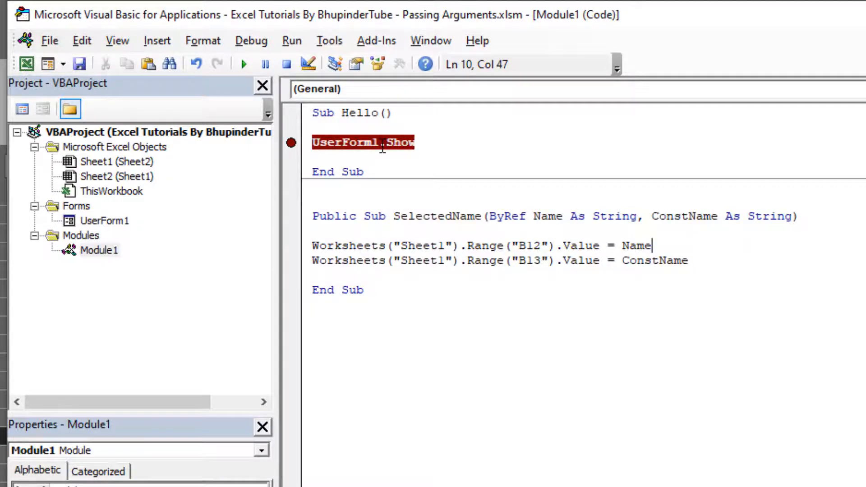
pyautogui.click(244, 64)
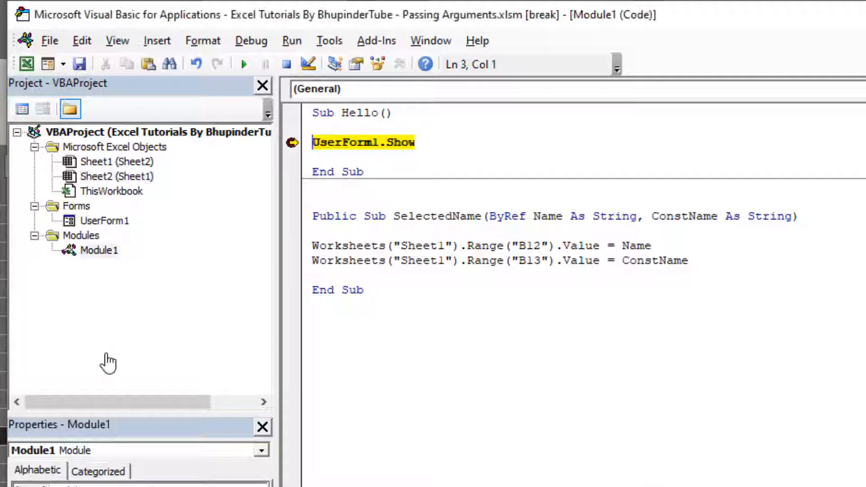
pyautogui.moveTo(378, 161)
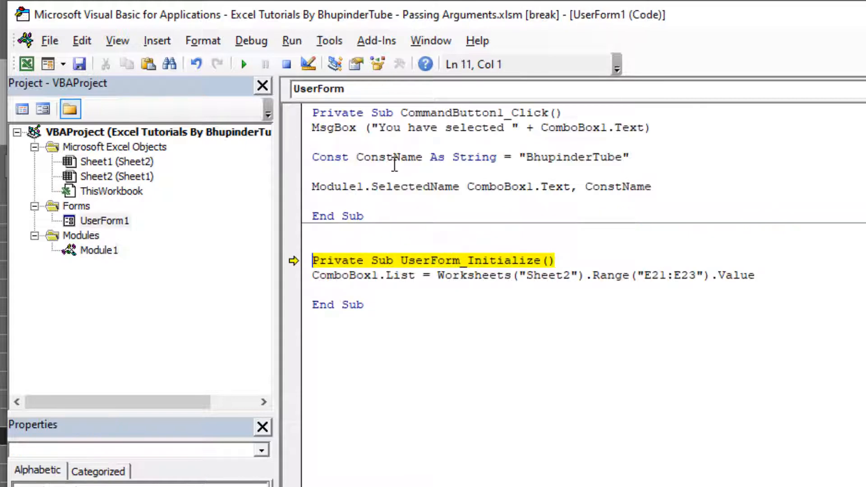
pyautogui.press('F8')
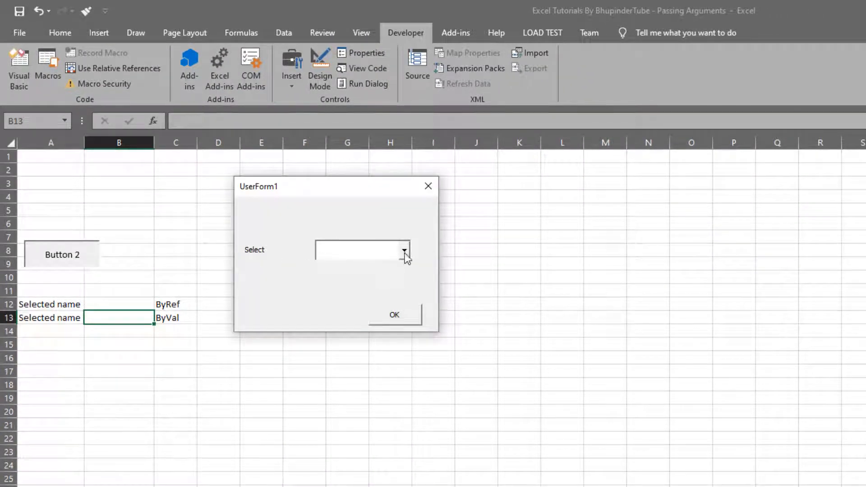
pyautogui.click(404, 250)
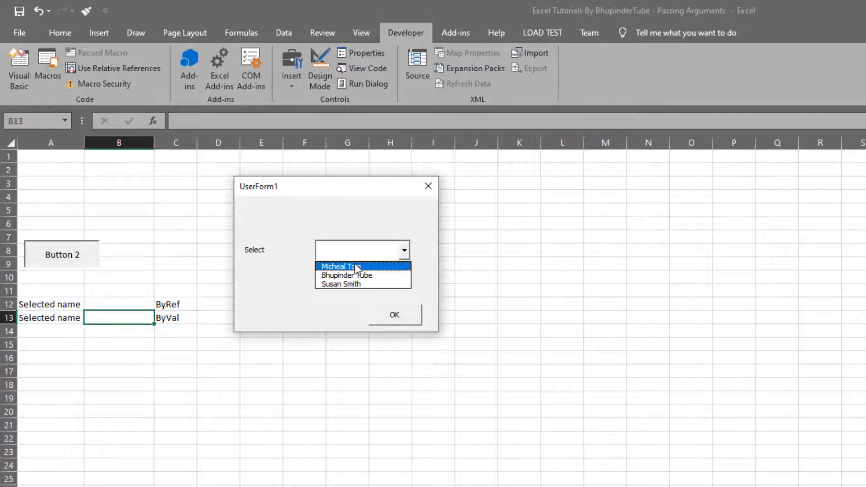
pyautogui.click(338, 266)
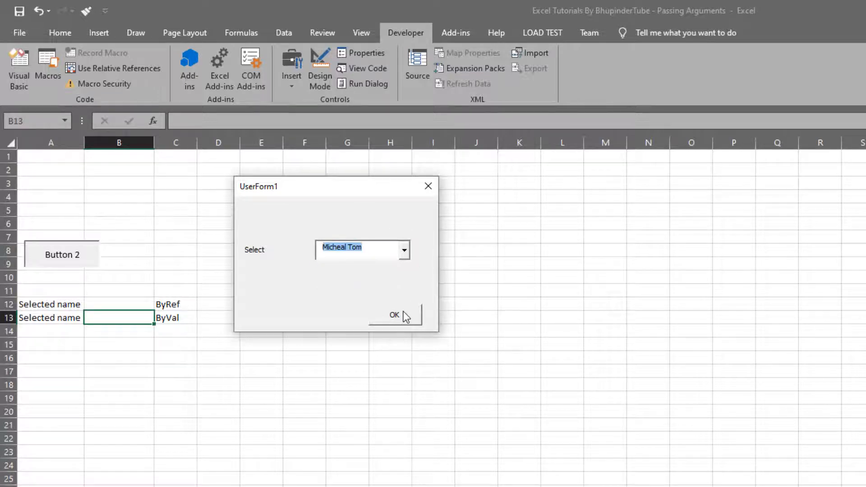
pyautogui.click(395, 315)
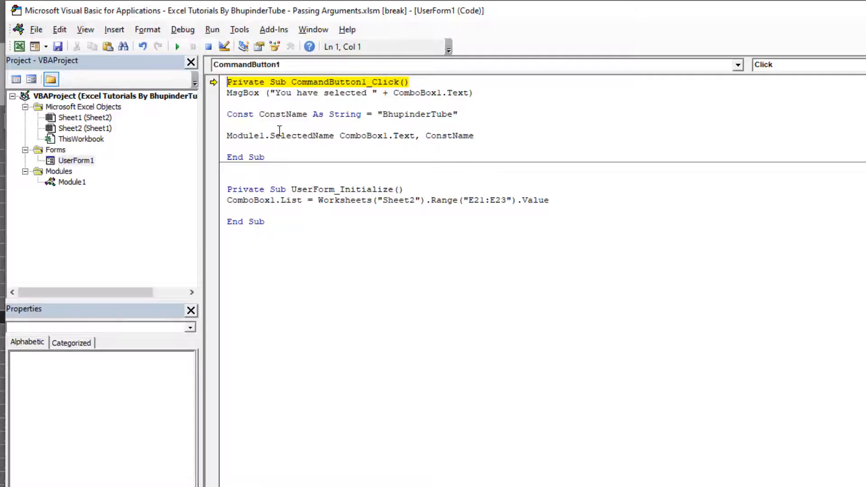
pyautogui.moveTo(449, 136)
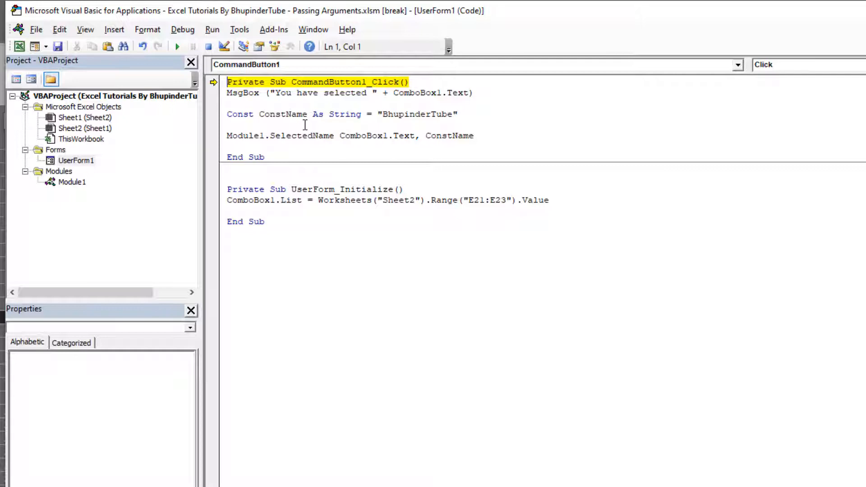
# Step: Highlight the Const keyword and the ConstName argument while stepping through CommandButton1_Click
pyautogui.doubleClick(240, 115)
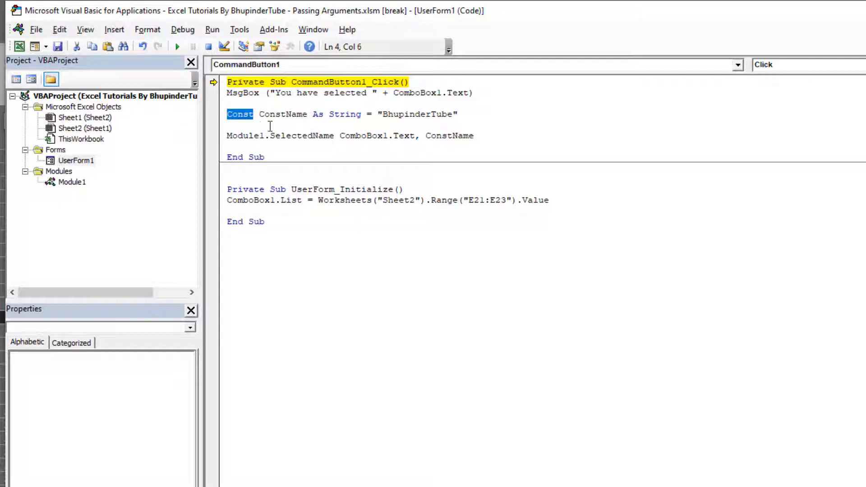
pyautogui.moveTo(295, 122)
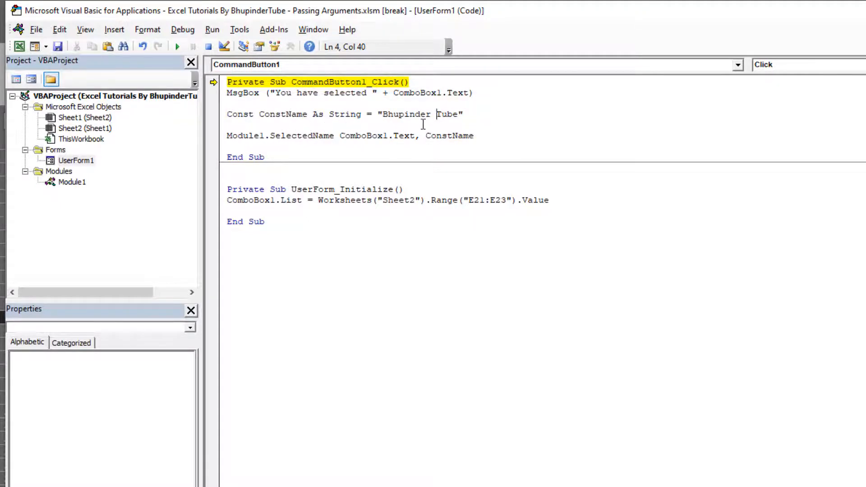
pyautogui.moveTo(466, 125)
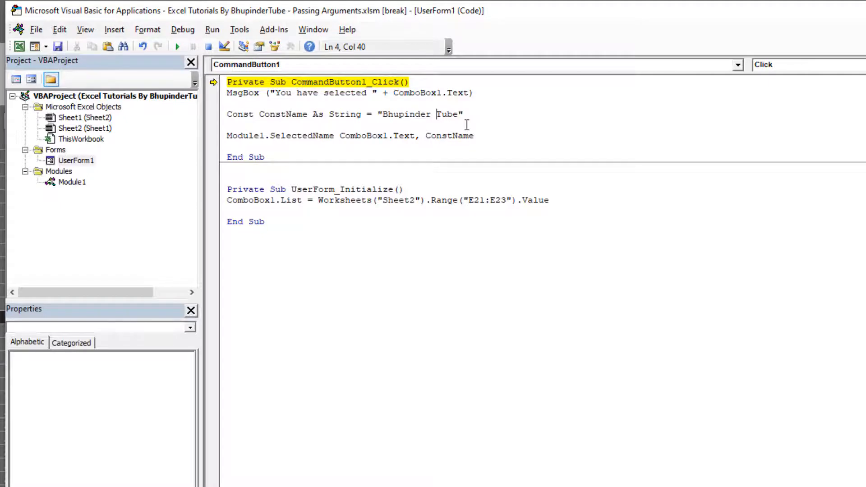
pyautogui.moveTo(445, 151)
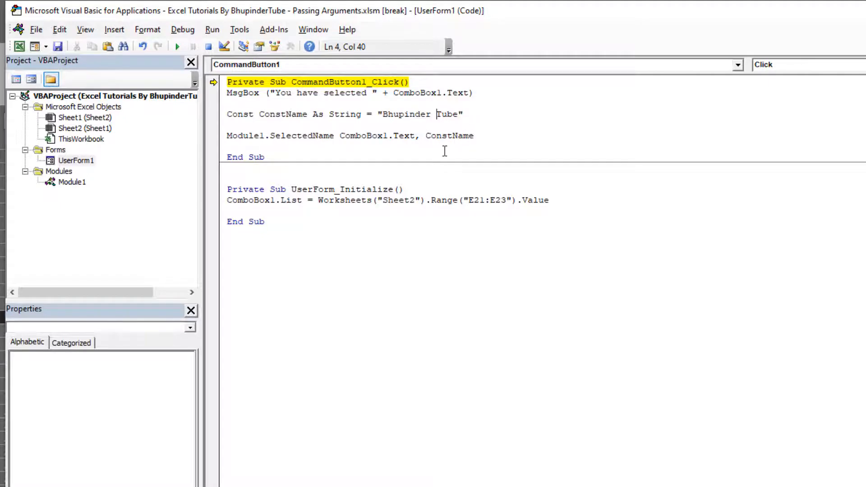
pyautogui.moveTo(432, 127)
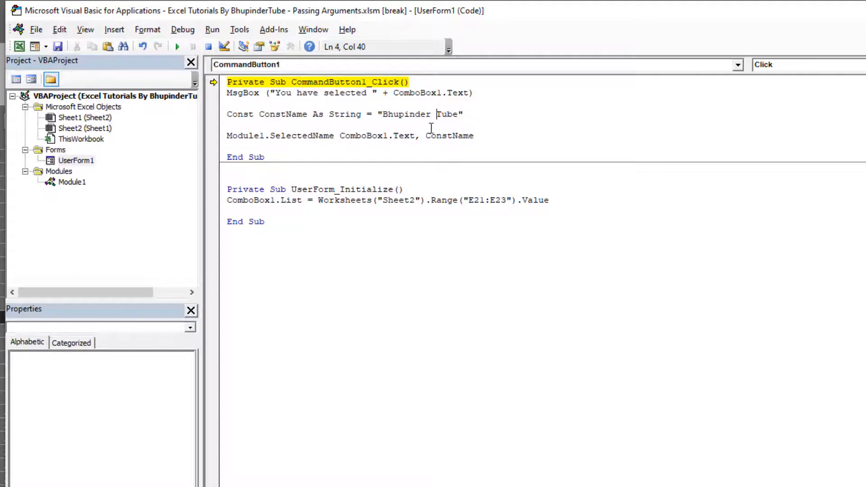
pyautogui.moveTo(371, 154)
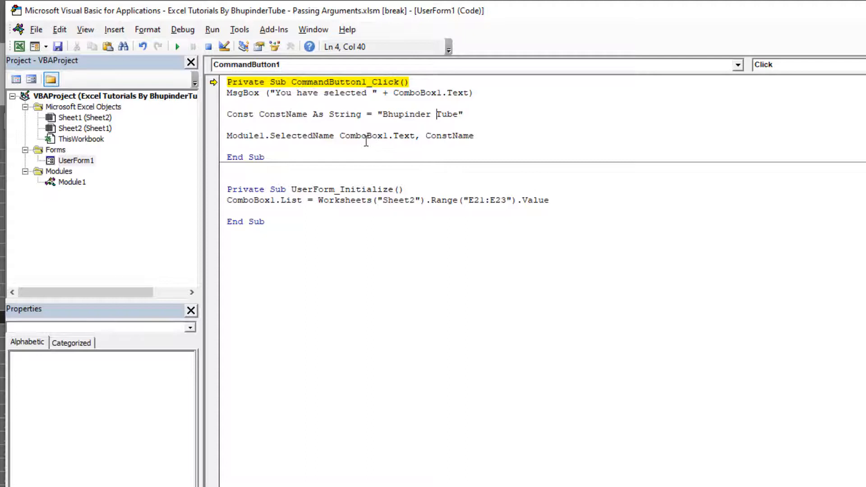
pyautogui.moveTo(391, 147)
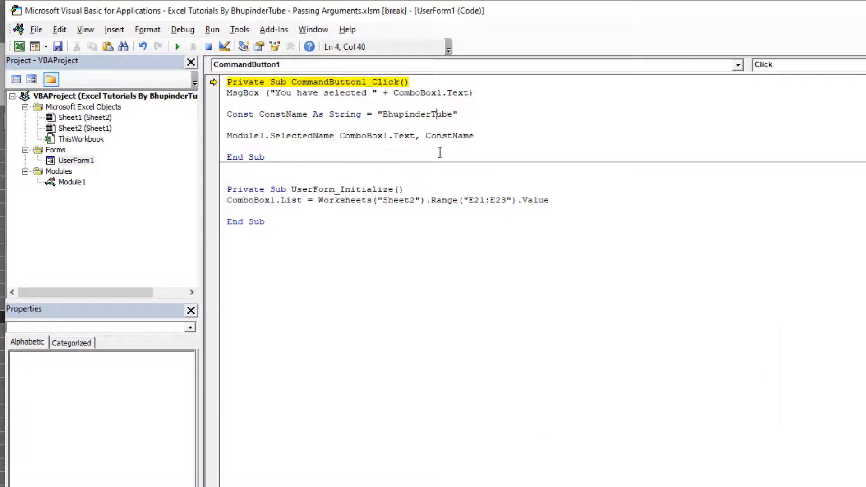
pyautogui.moveTo(406, 235)
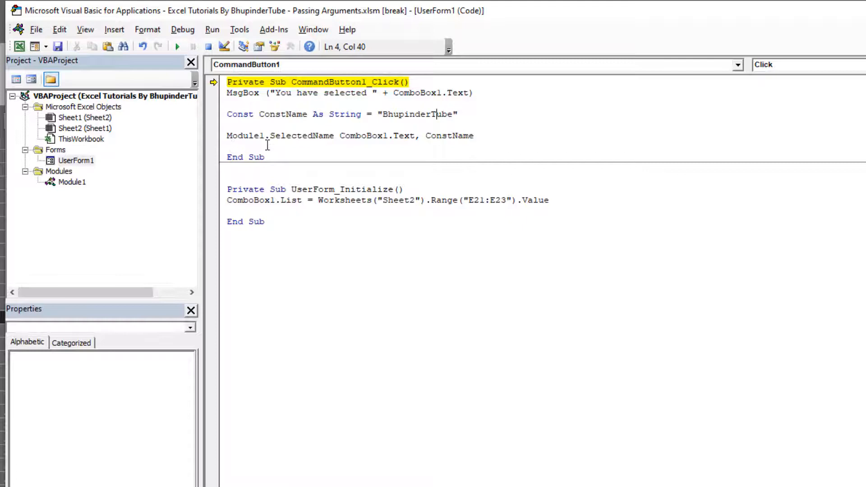
pyautogui.moveTo(317, 145)
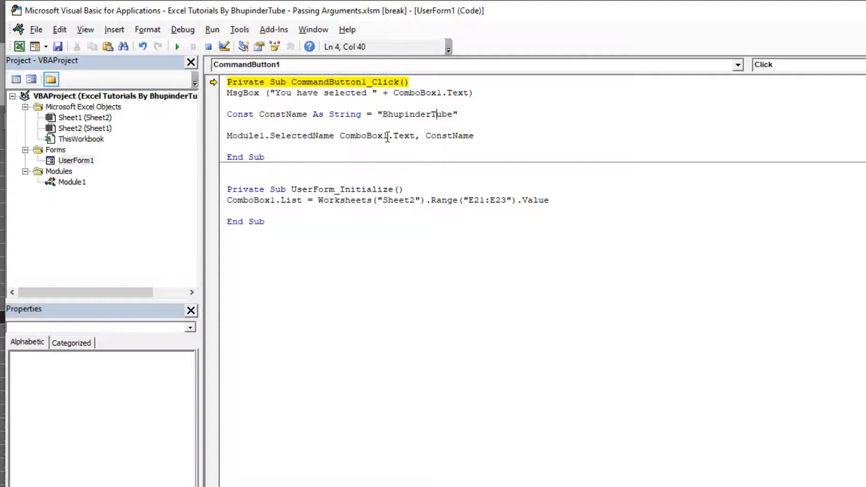
pyautogui.moveTo(374, 151)
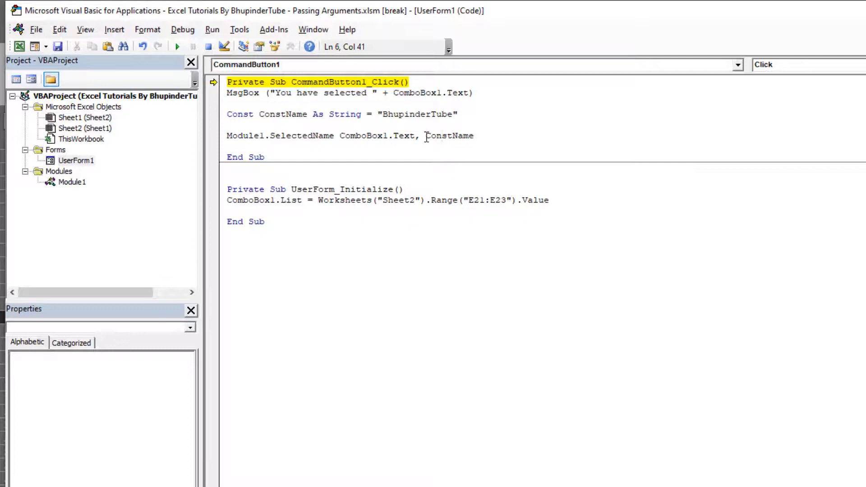
pyautogui.doubleClick(449, 136)
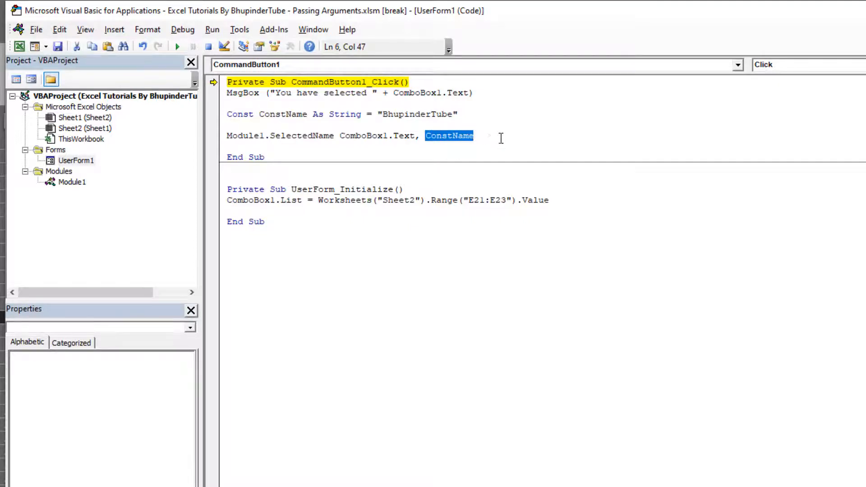
pyautogui.click(499, 167)
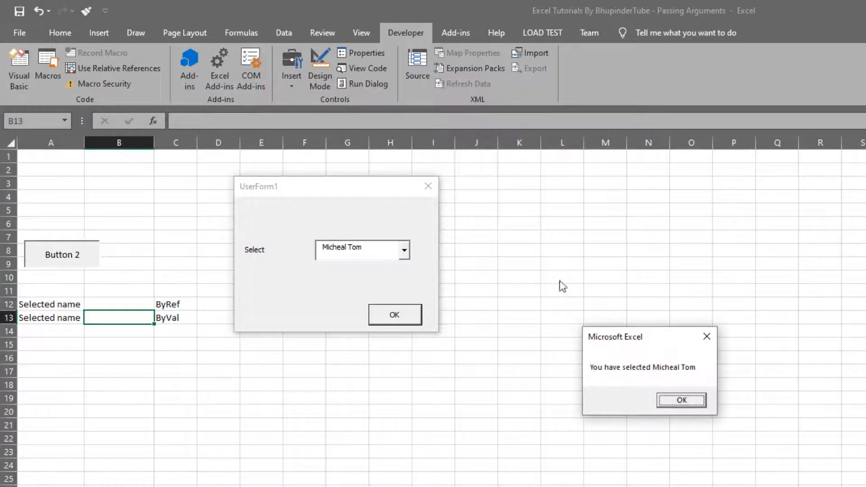
# Step: Acknowledge the 'You have selected' message so execution enters the SelectedName sub
pyautogui.click(681, 399)
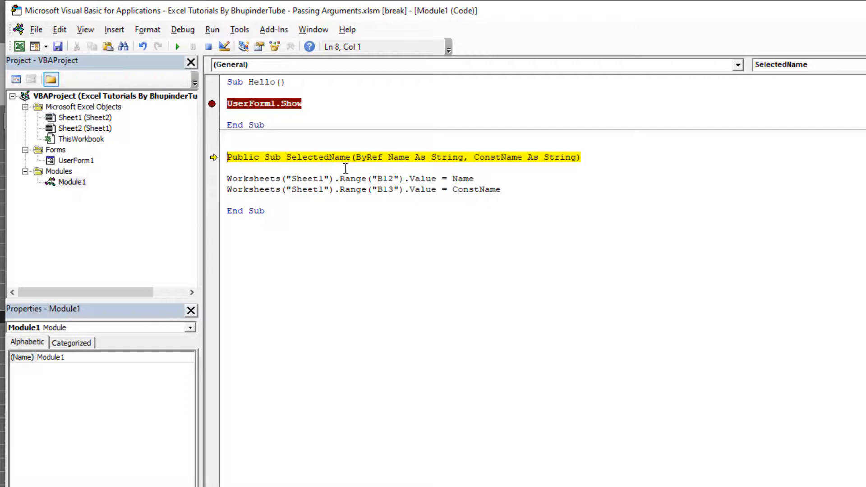
pyautogui.moveTo(410, 156)
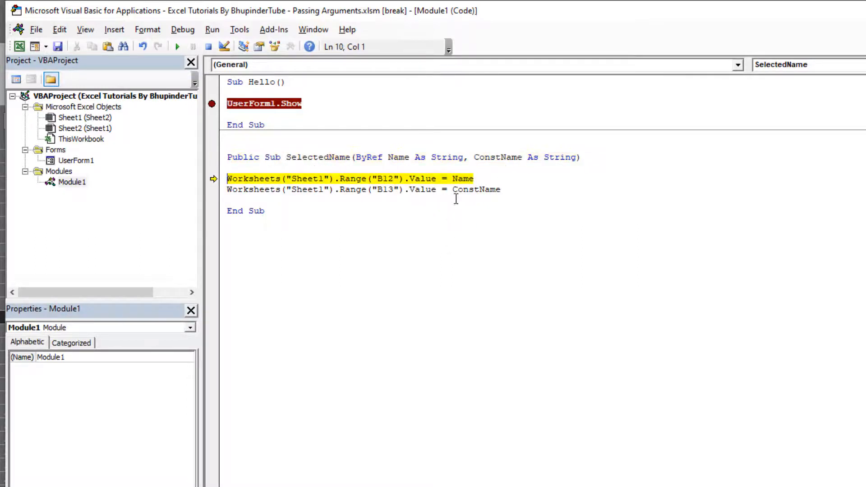
pyautogui.moveTo(463, 177)
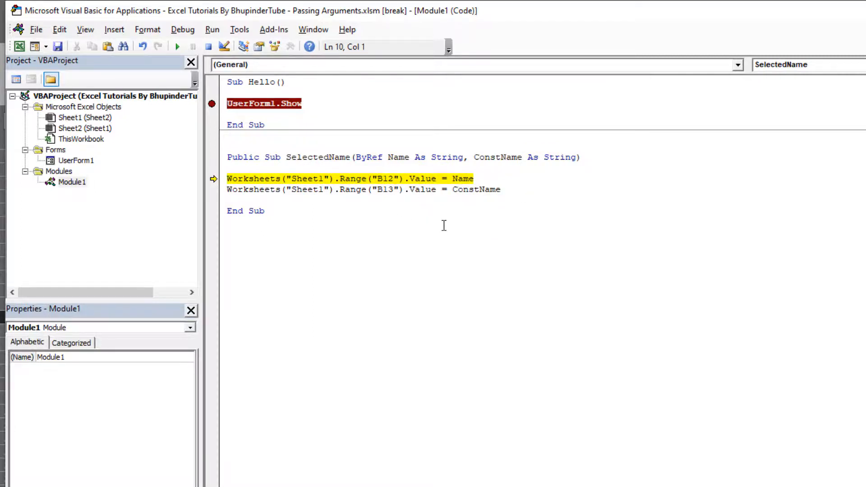
# Step: Execute the B12 assignment with F8, pausing on the B13 line where ConstName shows BhupinderTube
pyautogui.press('F8')
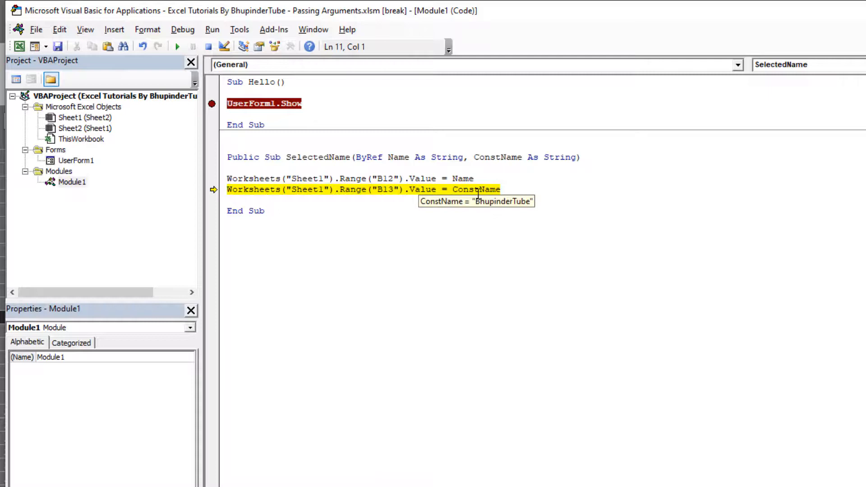
pyautogui.moveTo(398, 223)
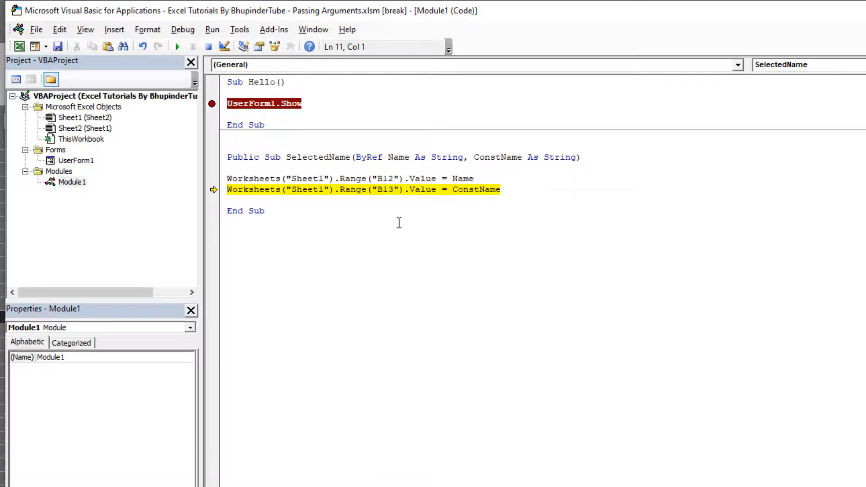
pyautogui.moveTo(483, 210)
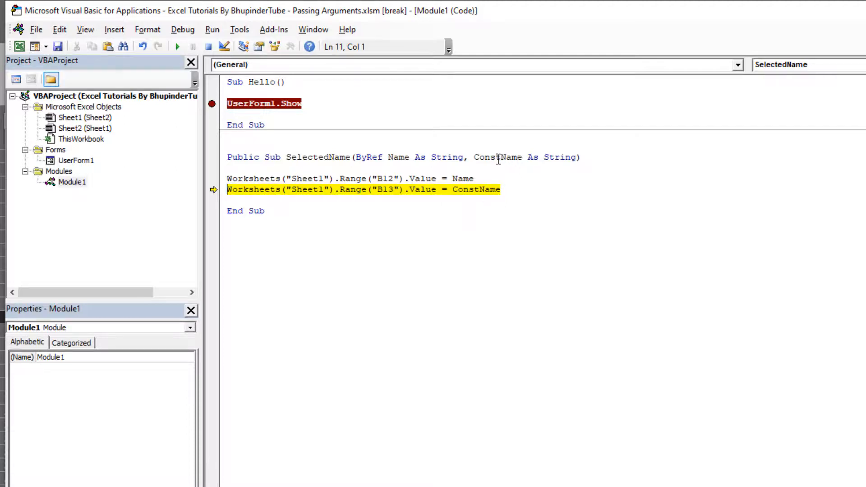
pyautogui.moveTo(498, 157)
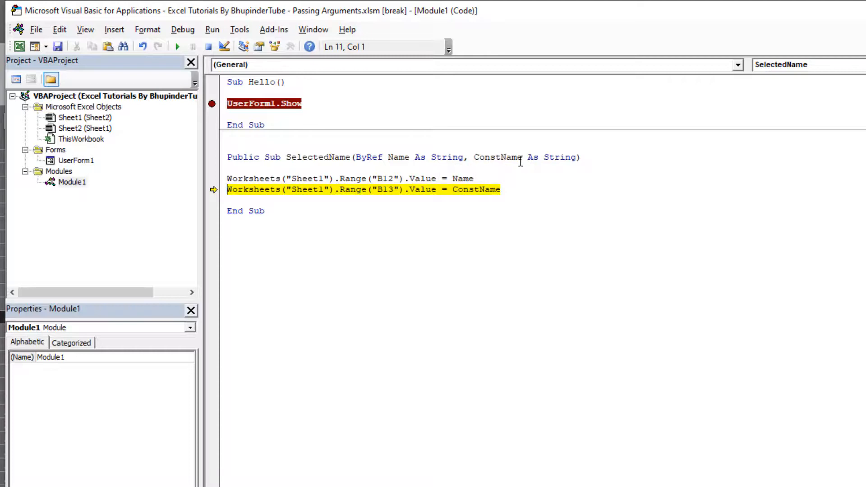
pyautogui.moveTo(497, 157)
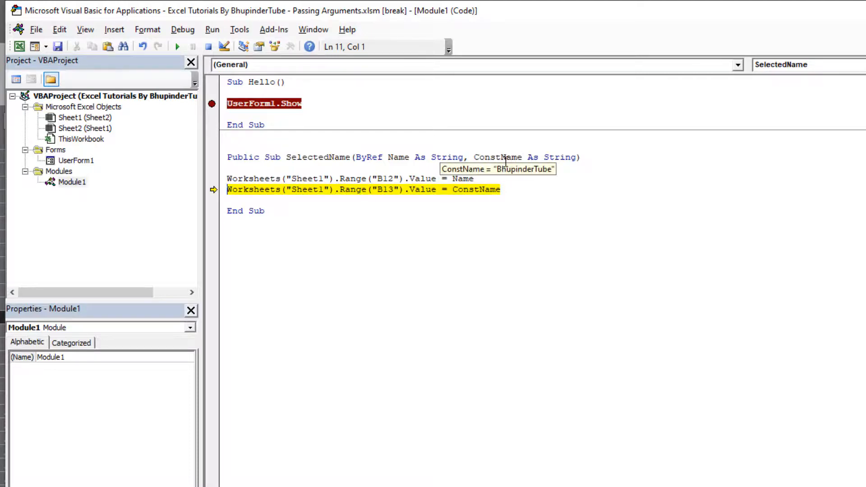
pyautogui.moveTo(388, 166)
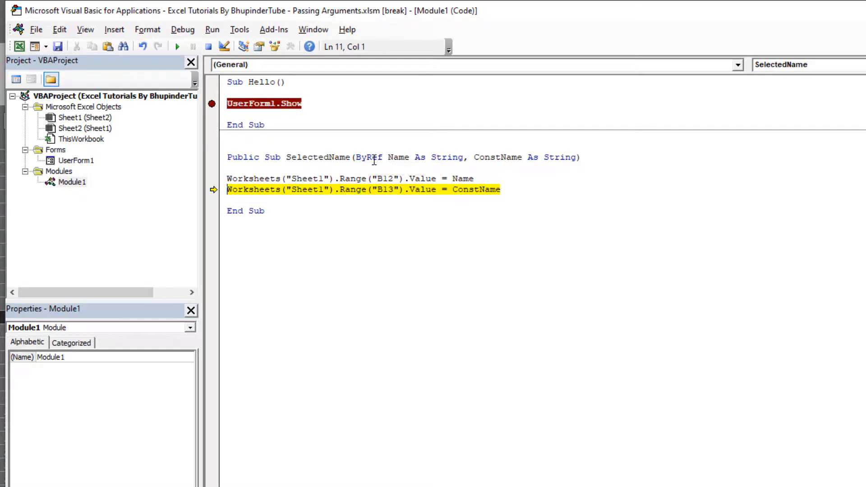
pyautogui.moveTo(430, 230)
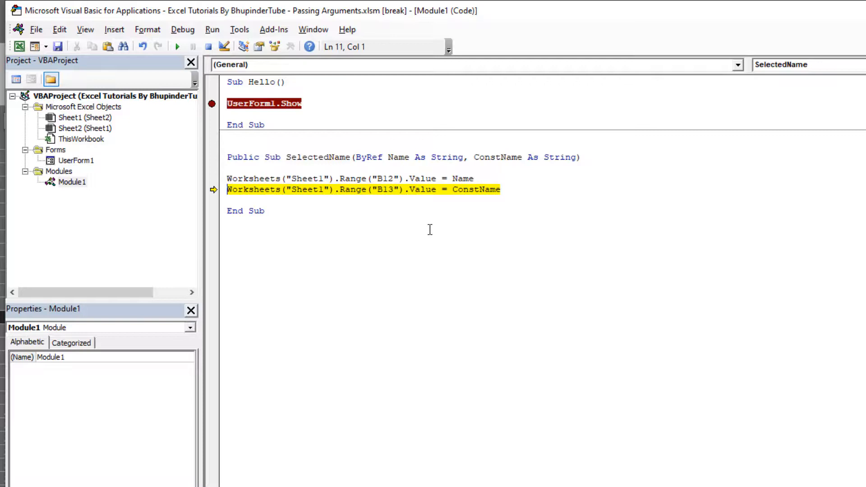
pyautogui.moveTo(351, 187)
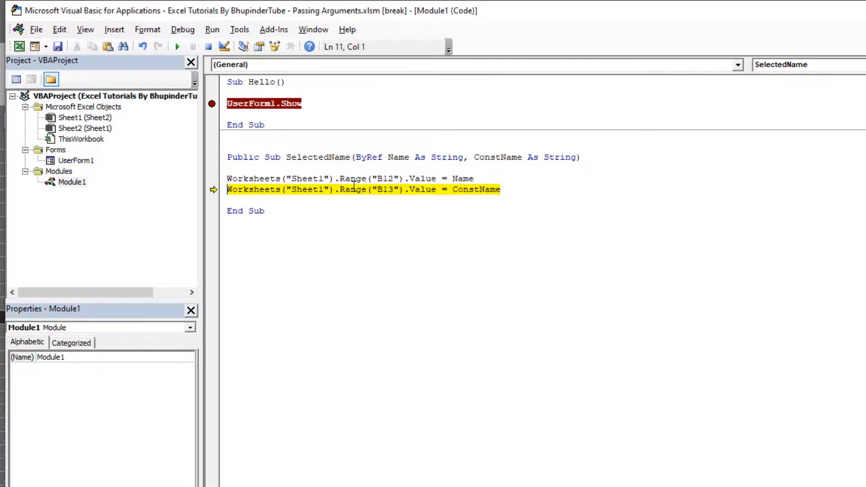
# Step: Highlight the ByRef keyword in the SelectedName signature while paused on the B13 line
pyautogui.doubleClick(368, 157)
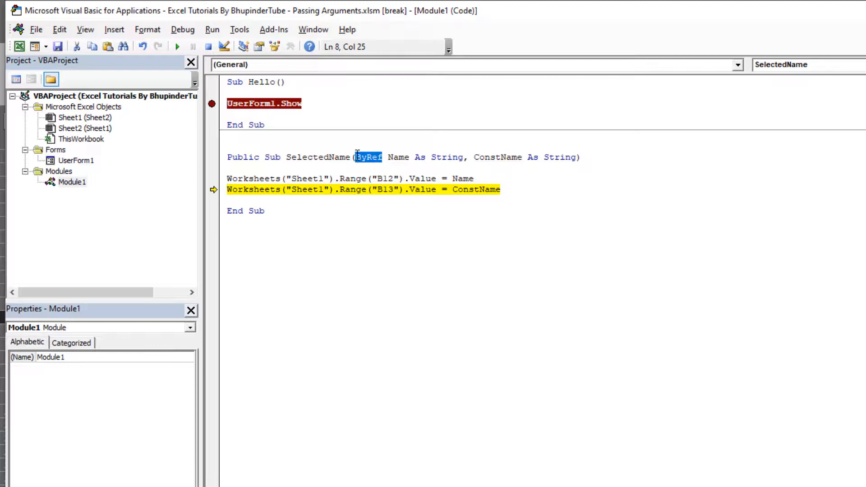
pyautogui.click(394, 172)
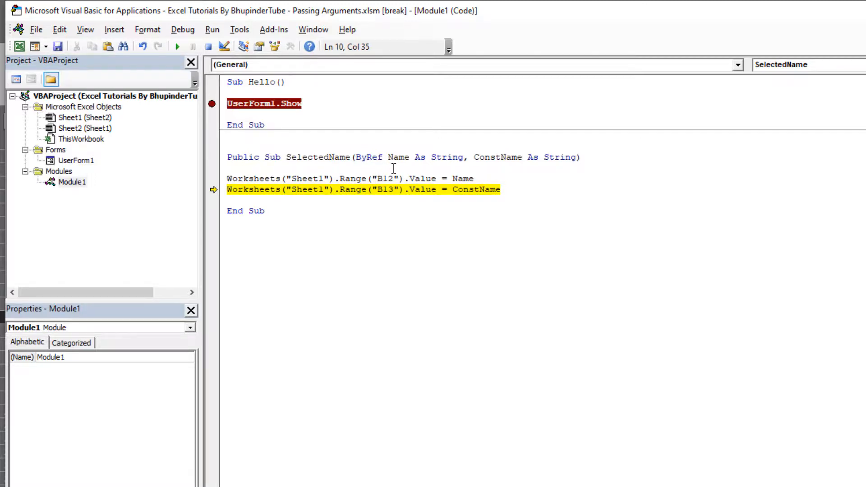
pyautogui.moveTo(403, 166)
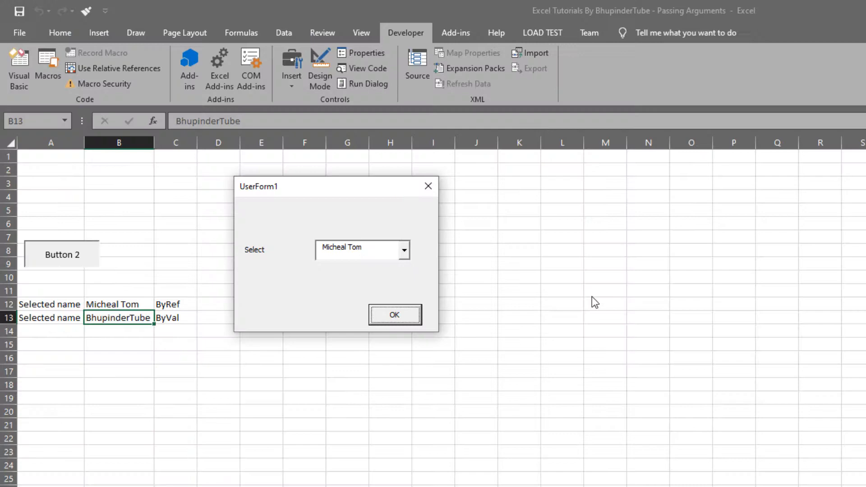
# Step: Close UserForm1 and review B12 (Micheal Tom), B13 (BhupinderTube) and the ByRef label in C12
pyautogui.click(395, 315)
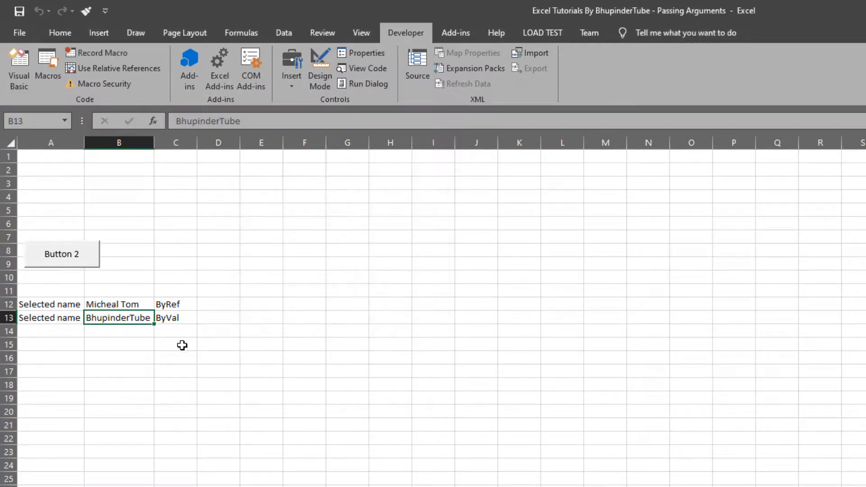
pyautogui.moveTo(99, 290)
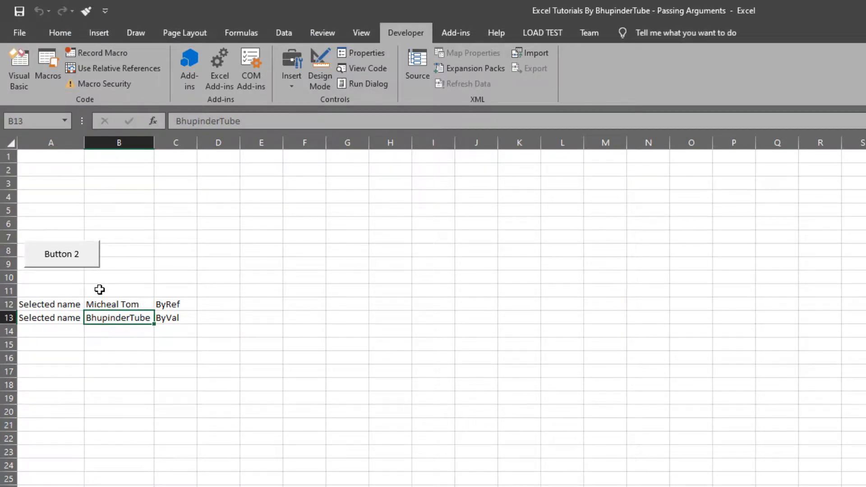
pyautogui.click(118, 343)
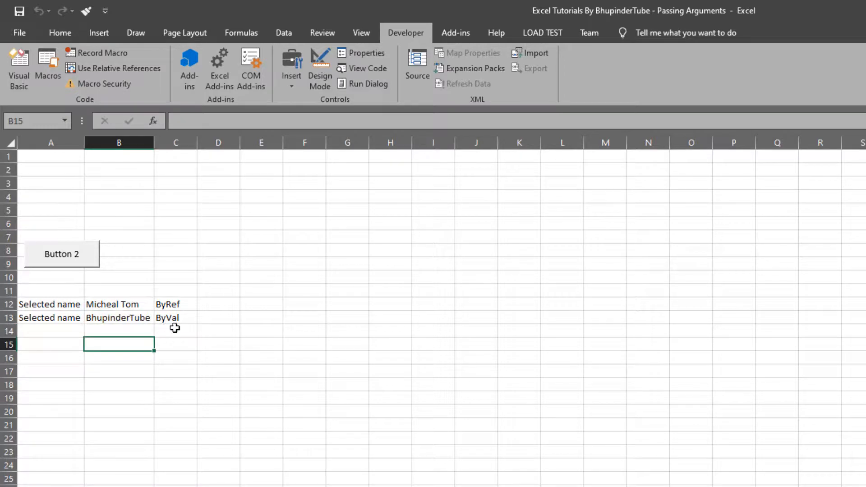
pyautogui.click(176, 304)
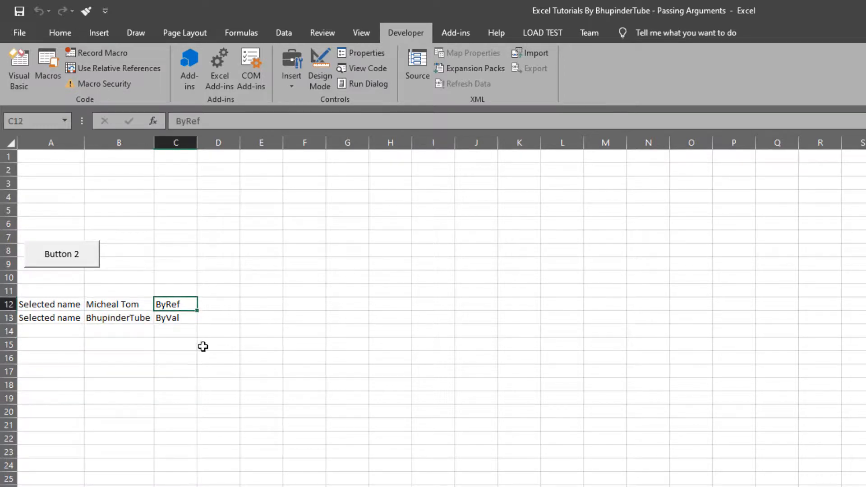
pyautogui.click(176, 343)
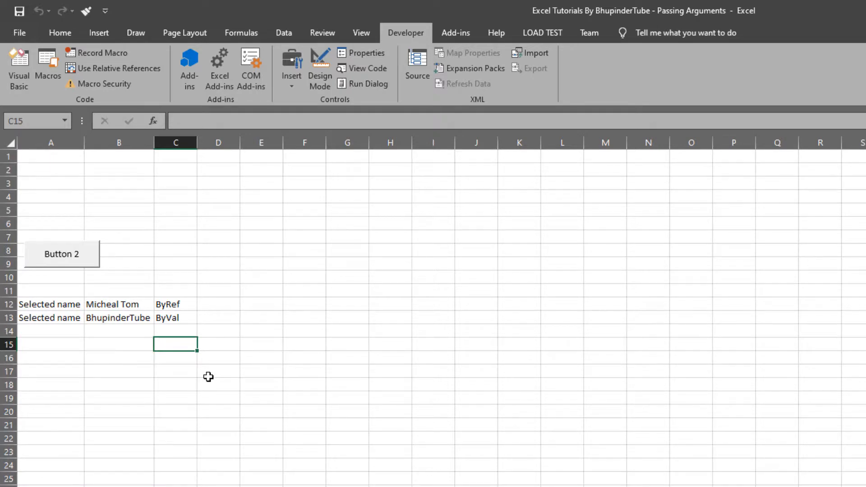
pyautogui.moveTo(193, 328)
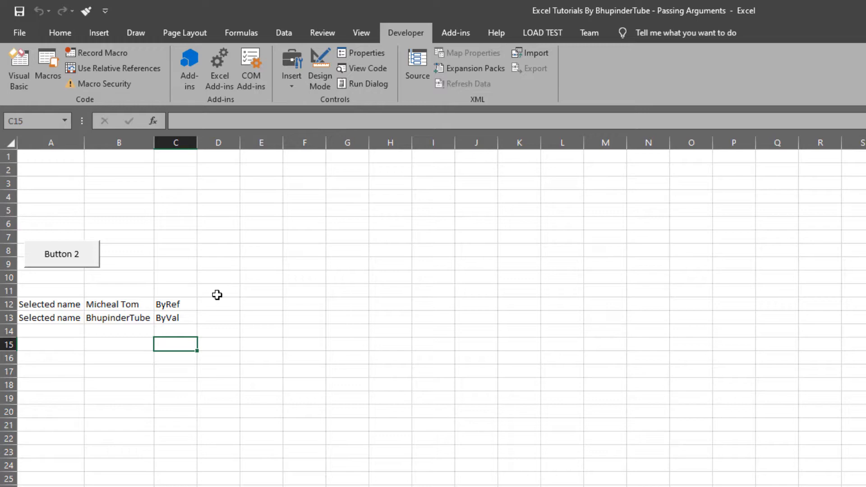
pyautogui.moveTo(316, 244)
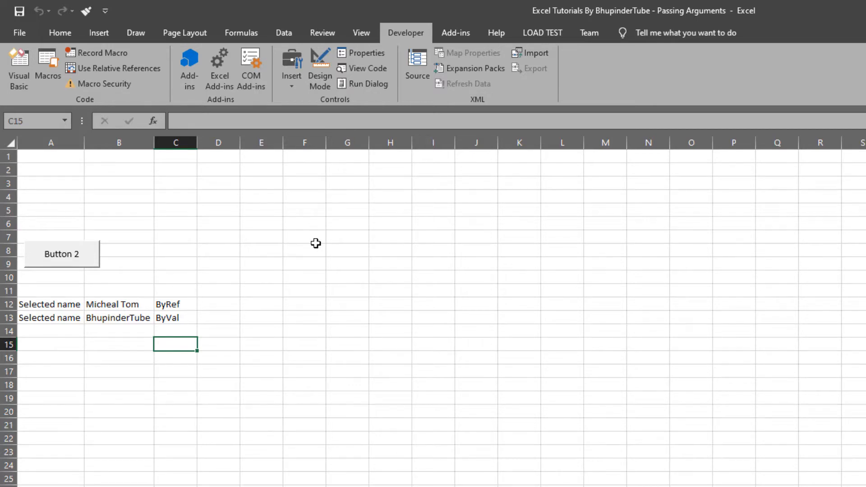
pyautogui.moveTo(192, 268)
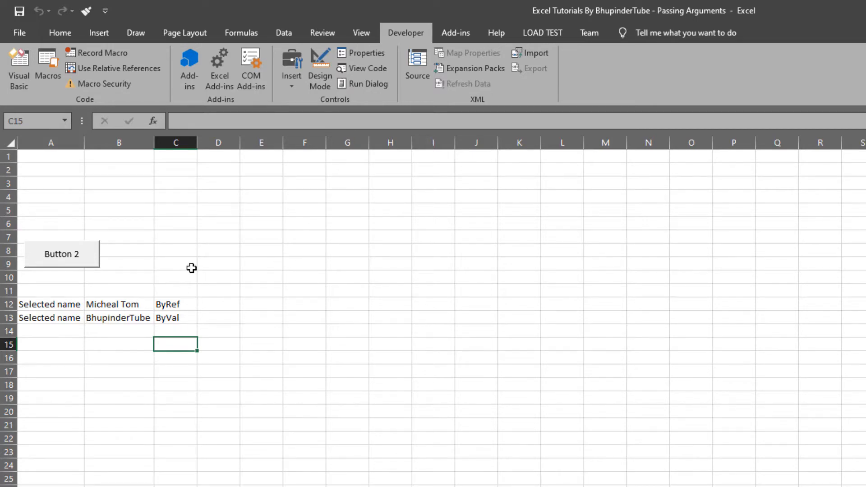